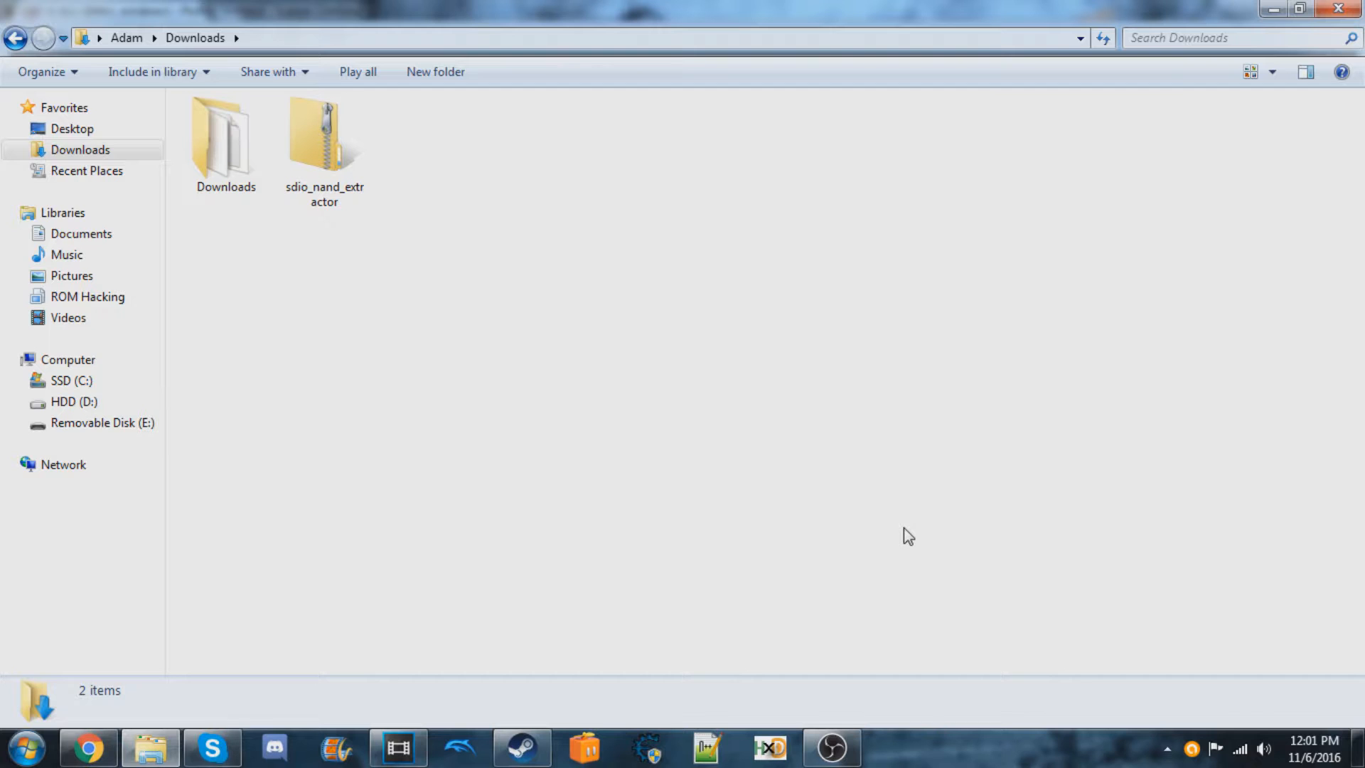
Step: Extract the sdio_nand_extractor zip into a new sdio_nand_extractor folder in Downloads
left_click(324, 140)
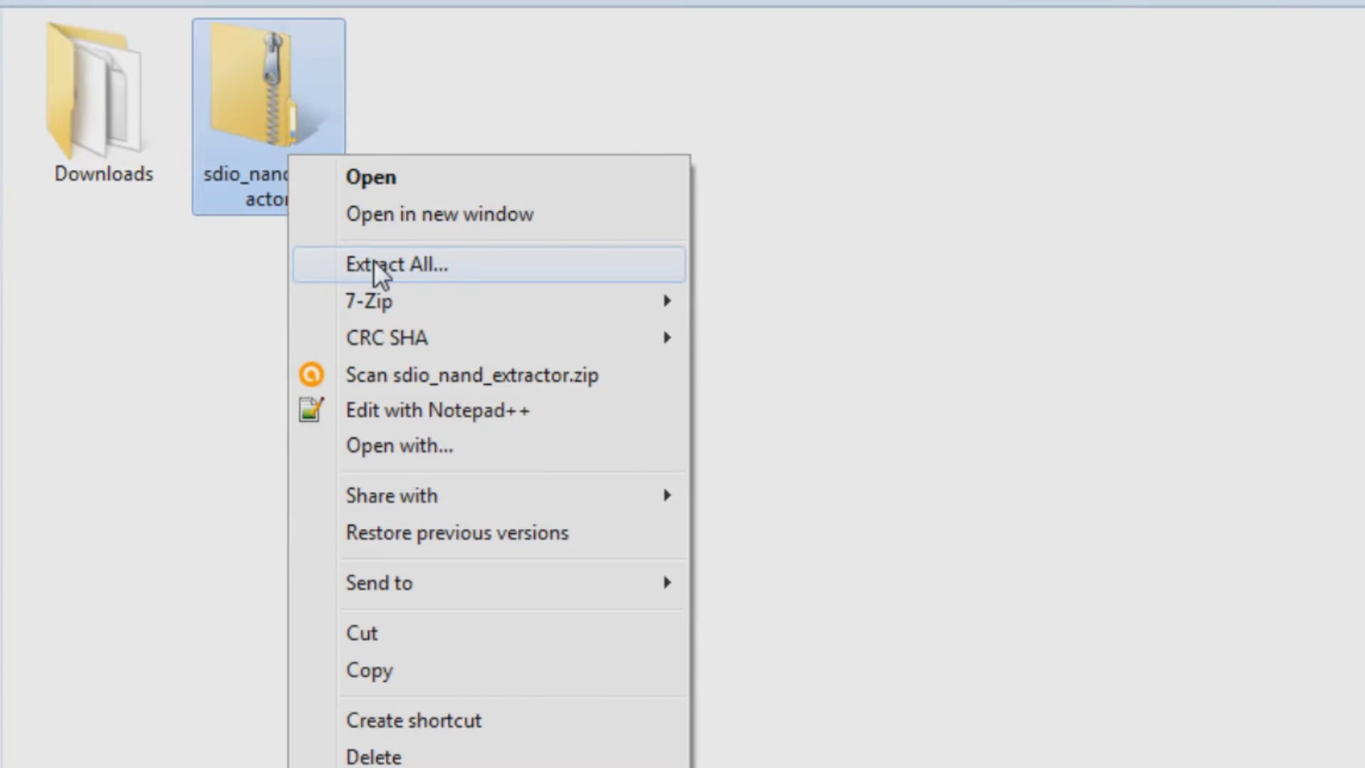
left_click(393, 264)
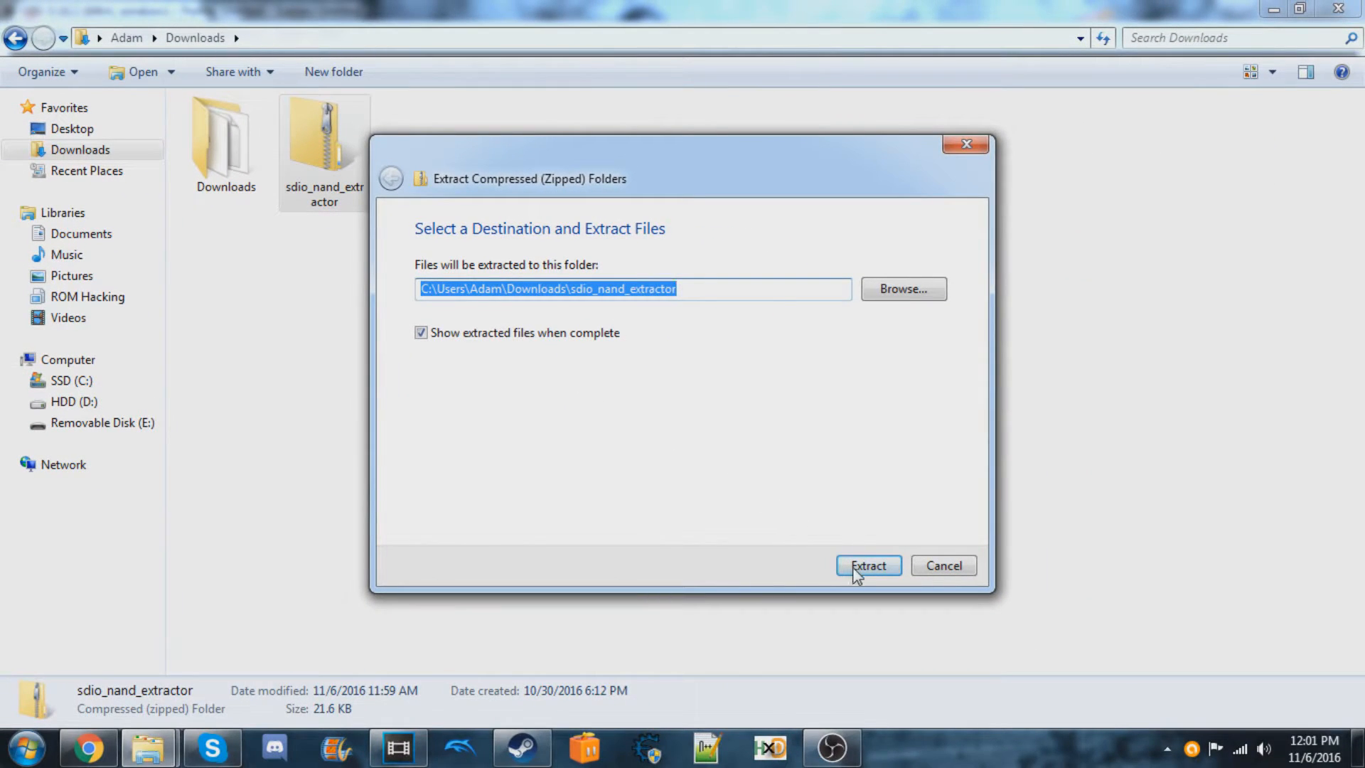
left_click(869, 566)
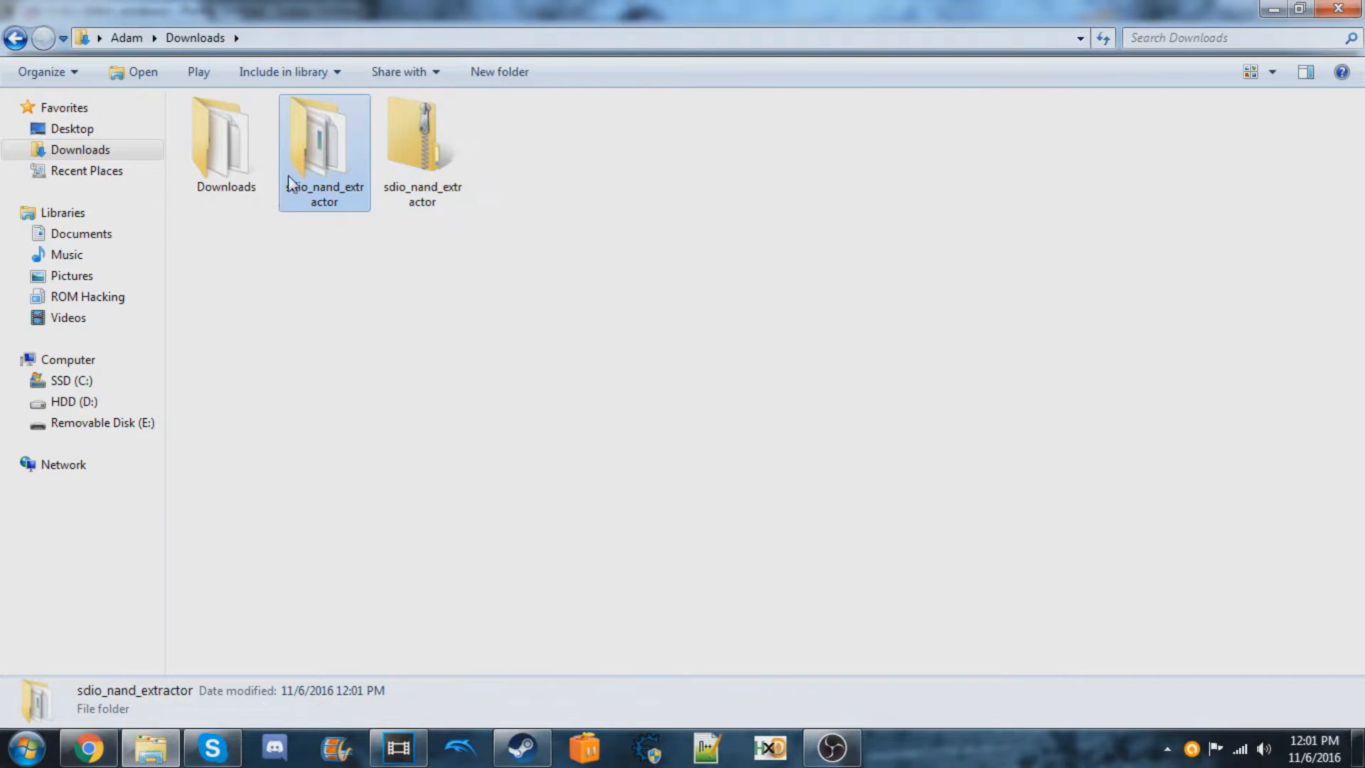
Step: Launch sdio_nand_extractor.exe from the extracted folder
double_click(325, 135)
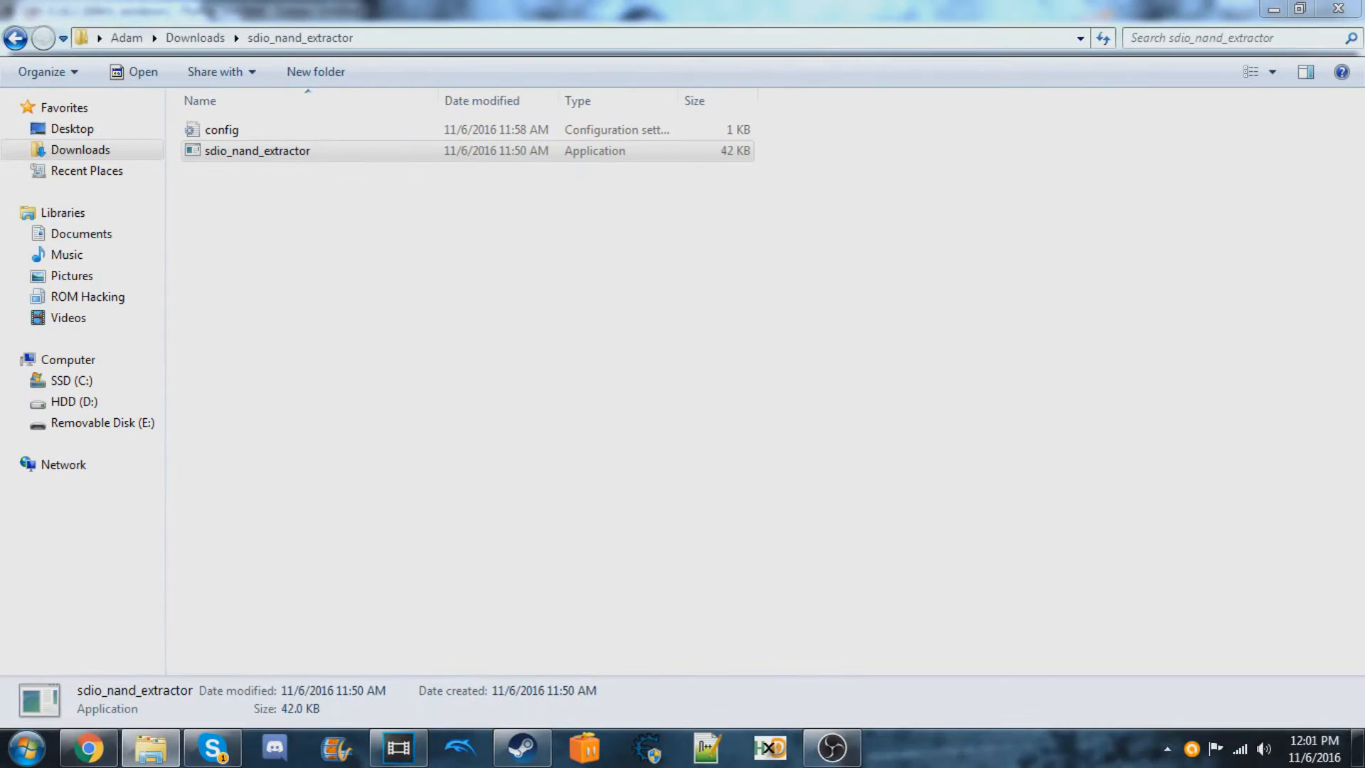
double_click(257, 151)
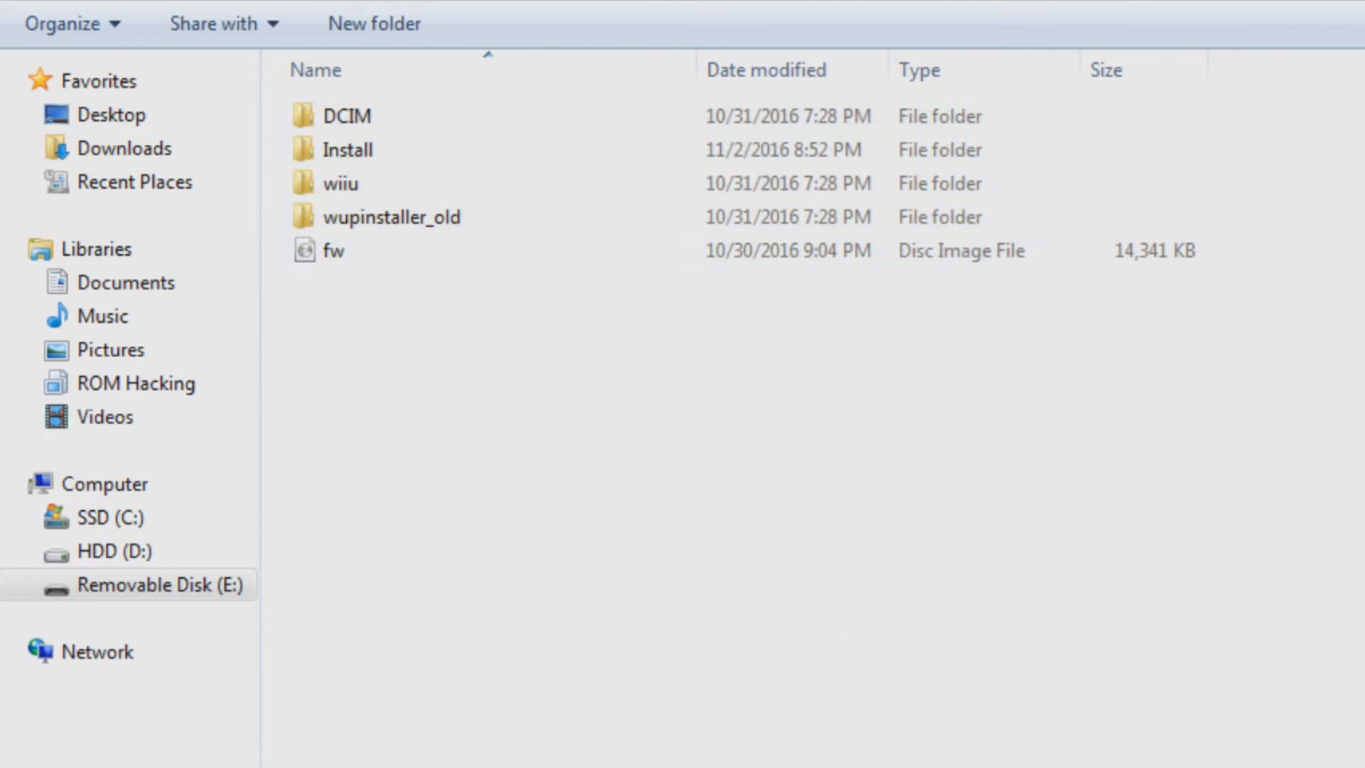
Step: Dump the SLC partition from SD drive E: to C:\SLC.img
left_click(777, 404)
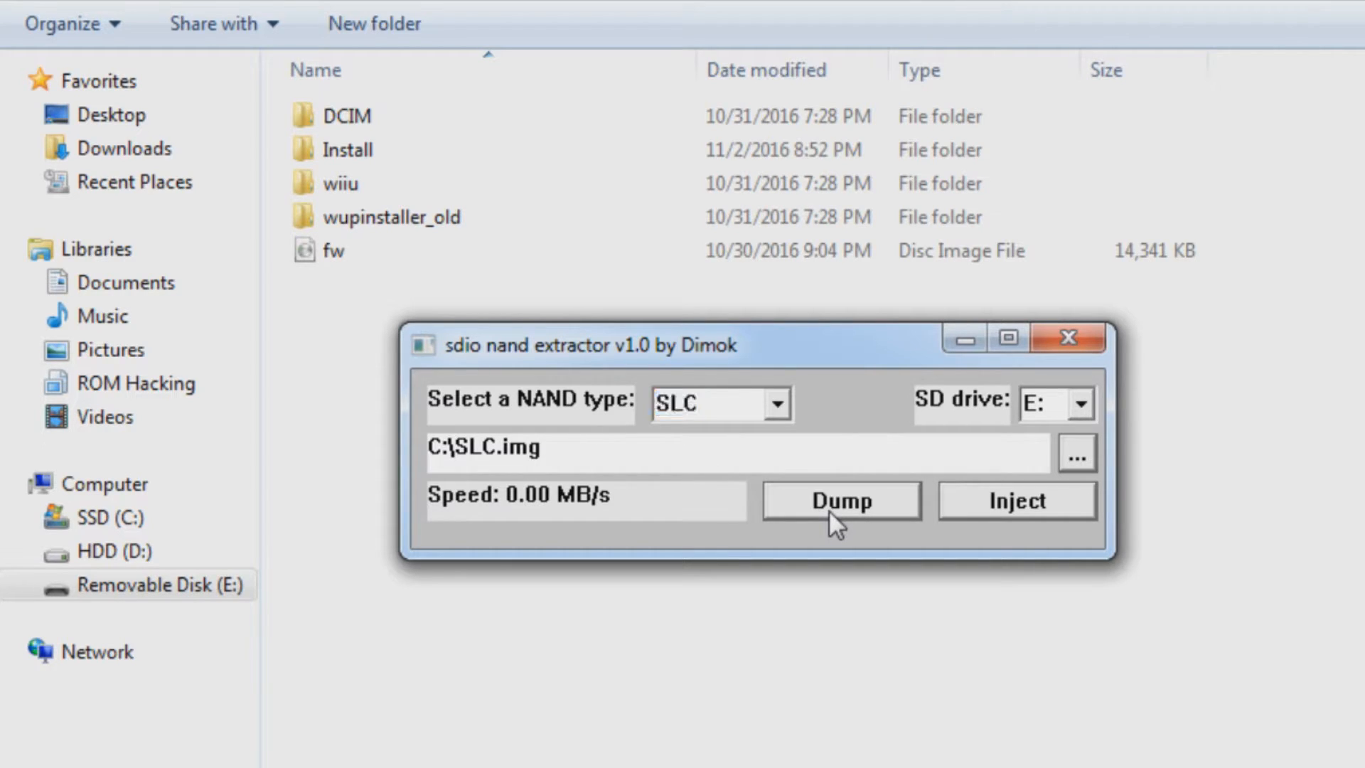
left_click(706, 403)
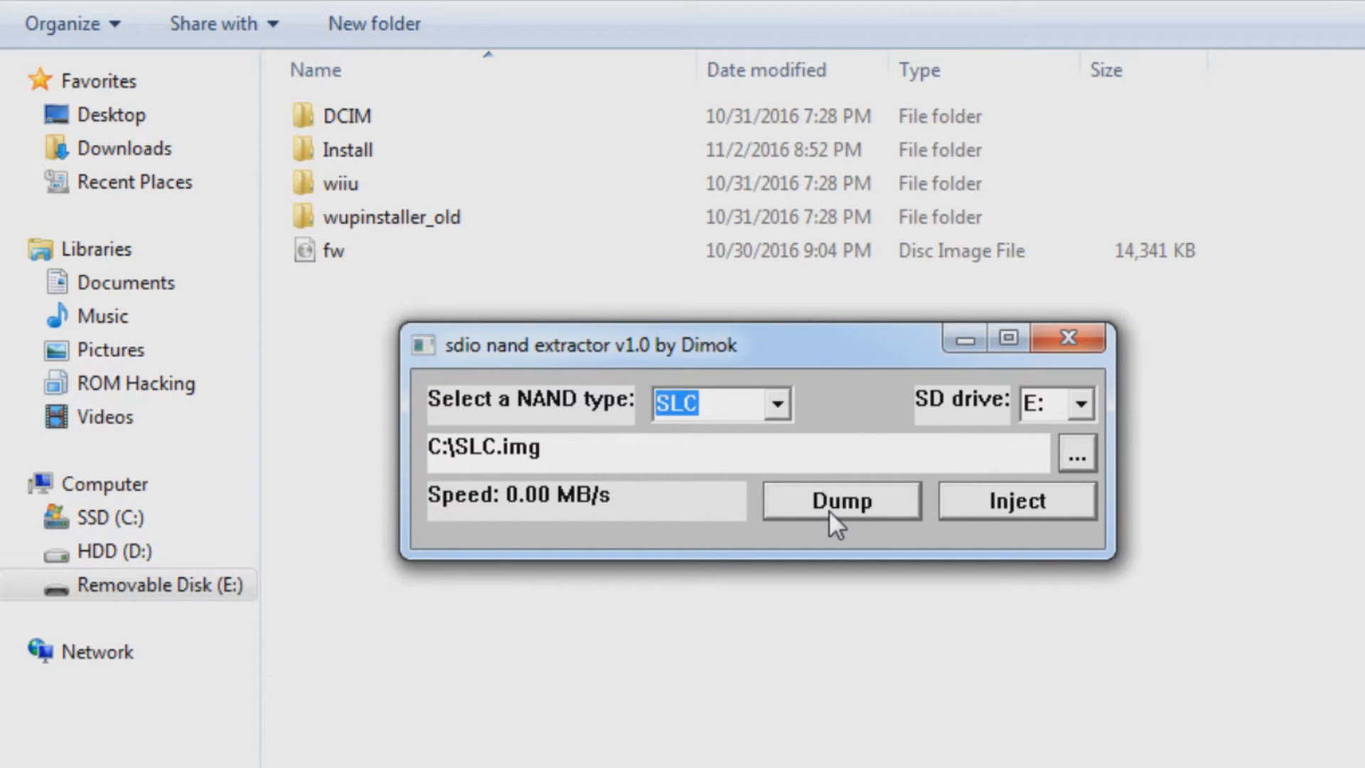
left_click(842, 501)
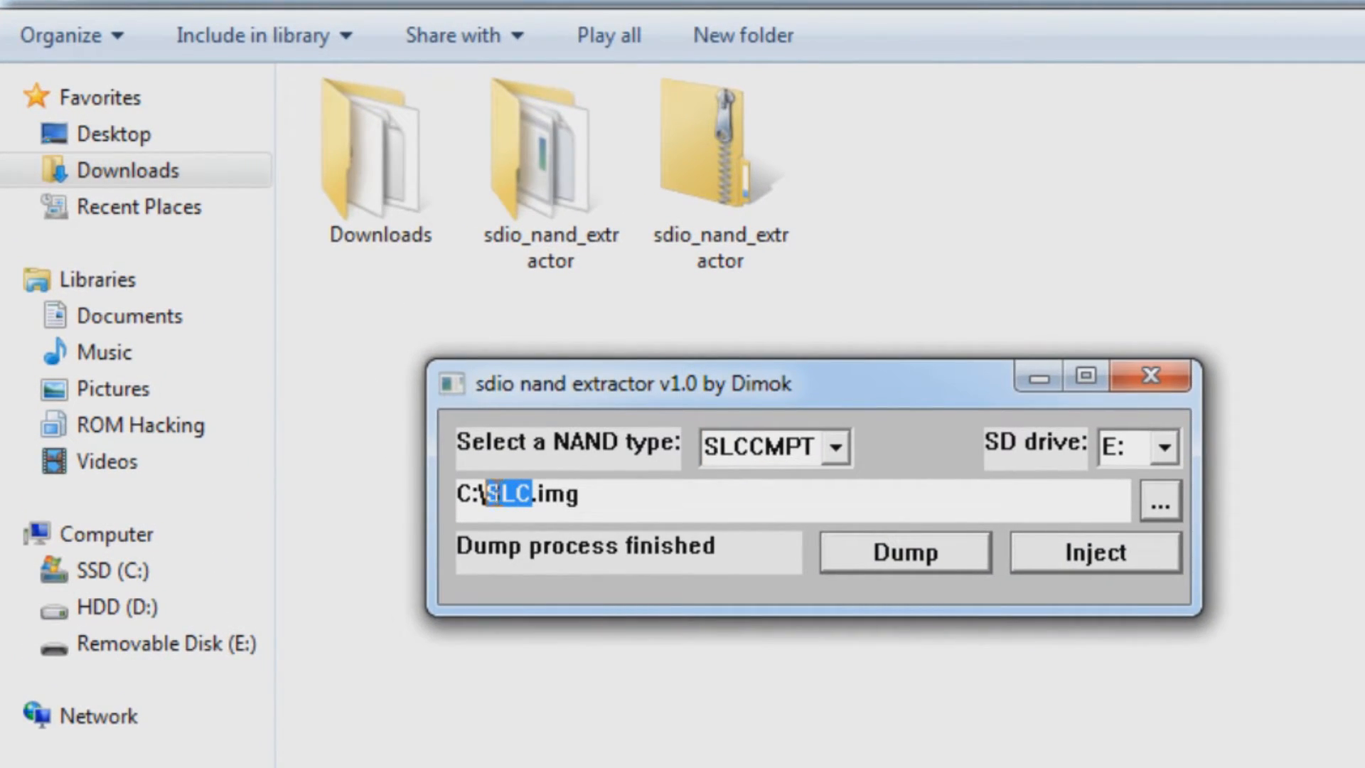
Step: Dump the SLCCMPT partition to C:\SLCCMPT.img
type("CCMPT")
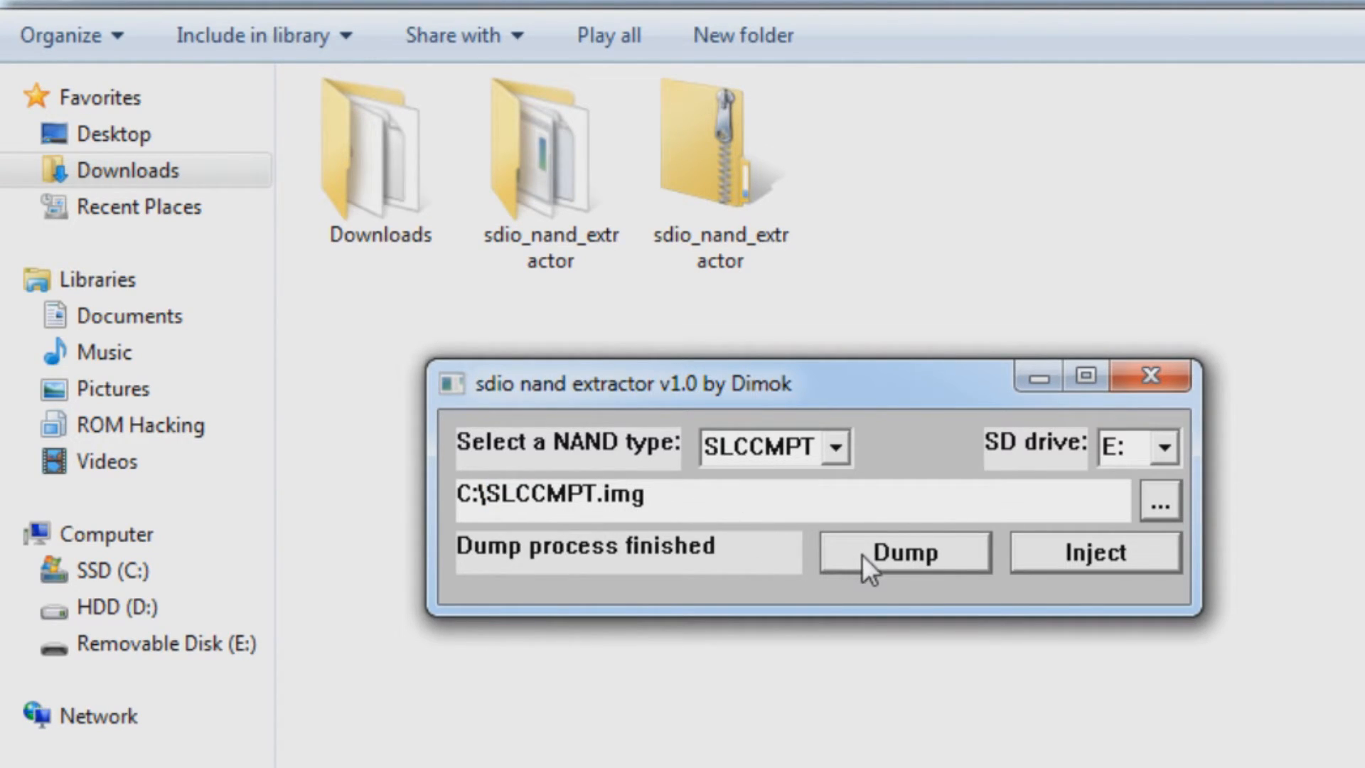
left_click(904, 553)
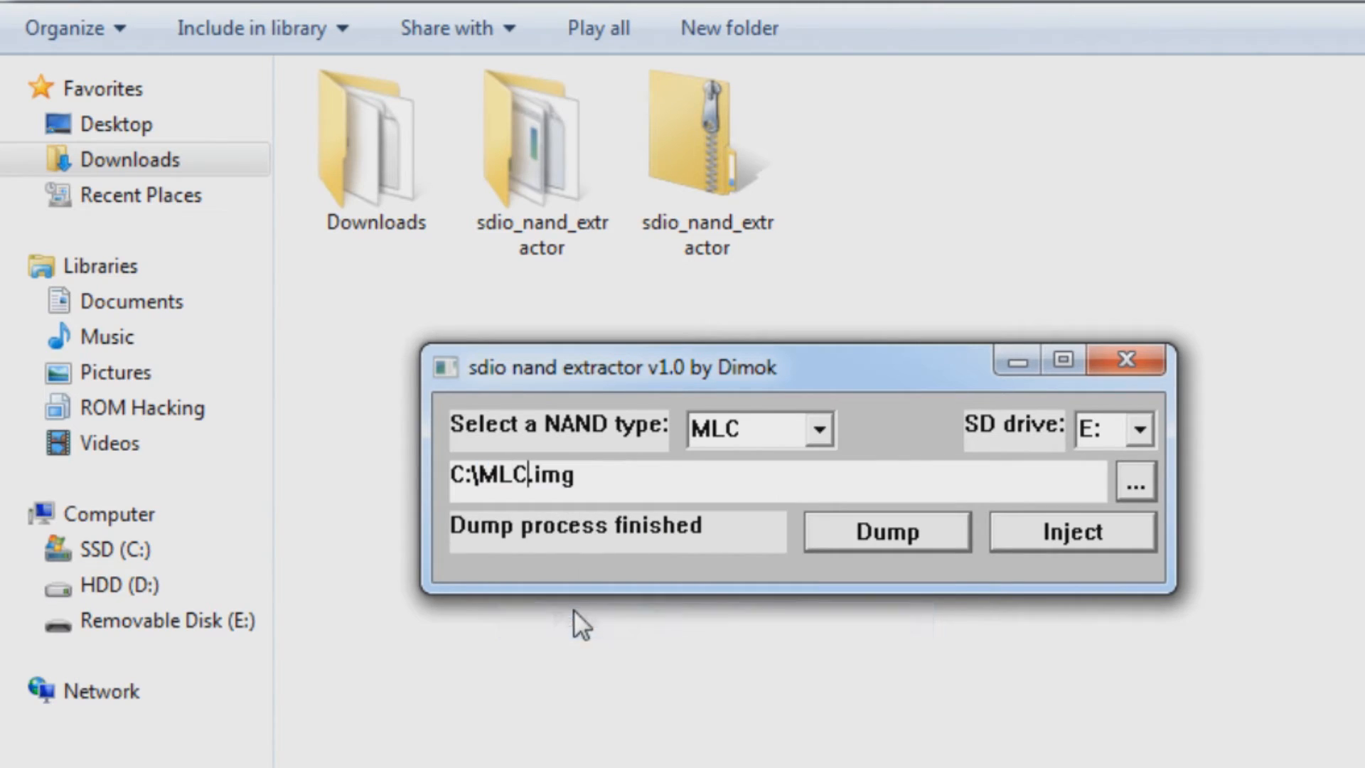
Step: Dump the MLC partition to C:\MLC.img and wait until it finishes
left_click(887, 532)
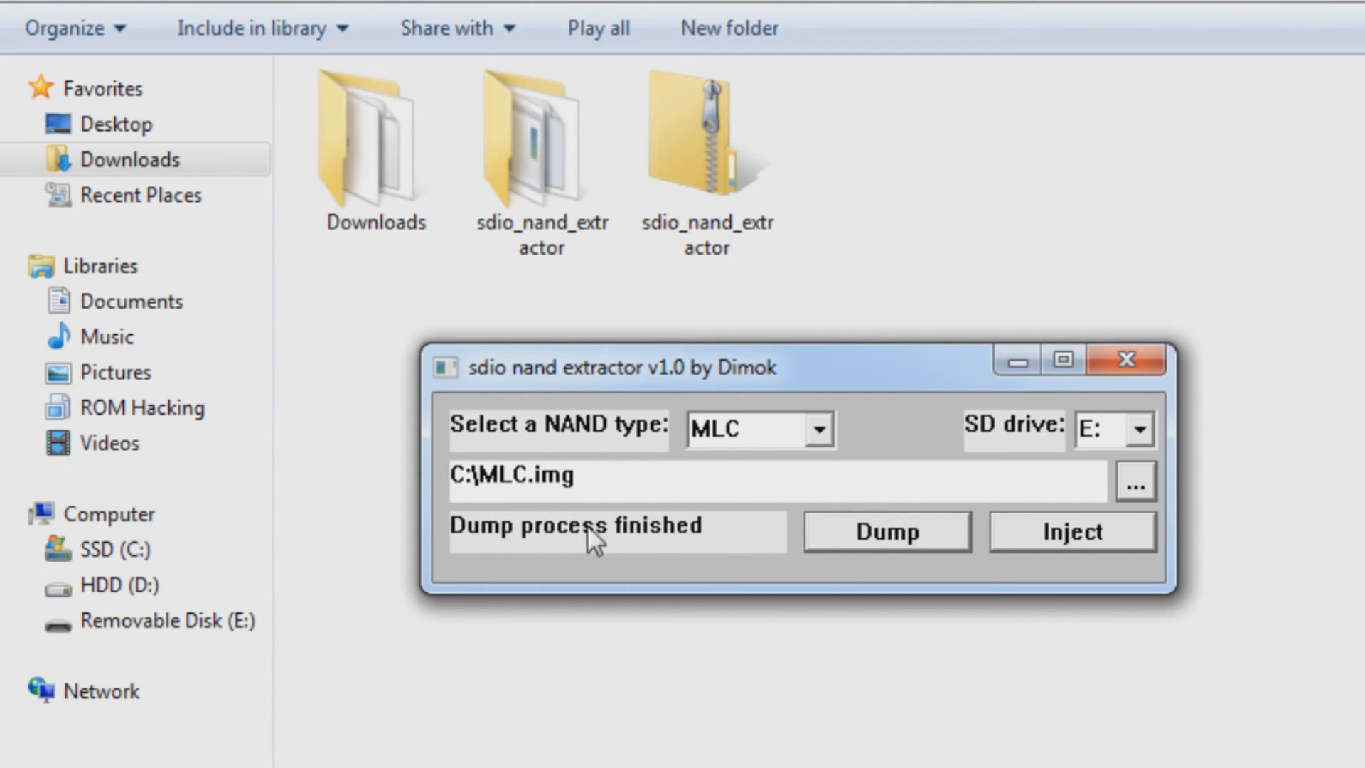
mouse_move(646, 552)
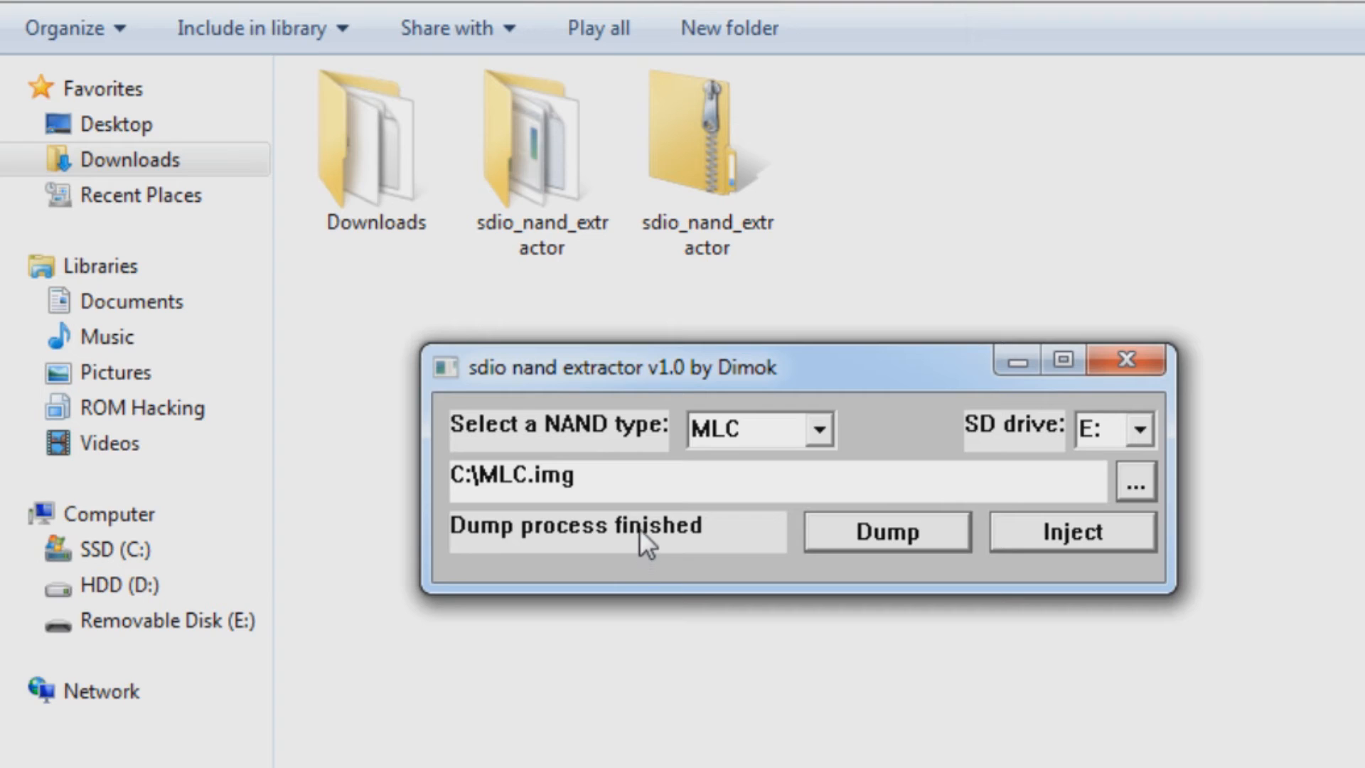